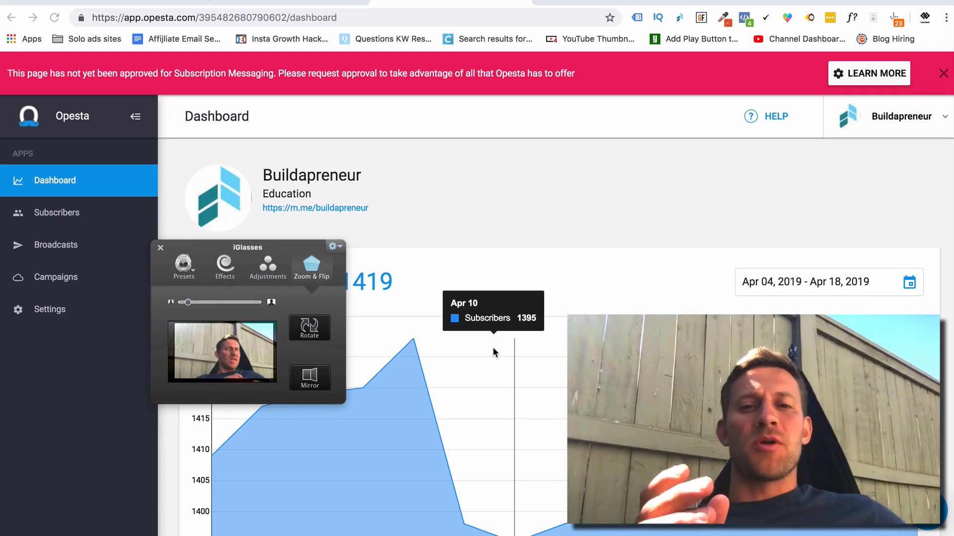
From the campaigns list, drill into Evergreen Facebook Group Video Challenge and its Challenge sequence triggers
left_click(160, 247)
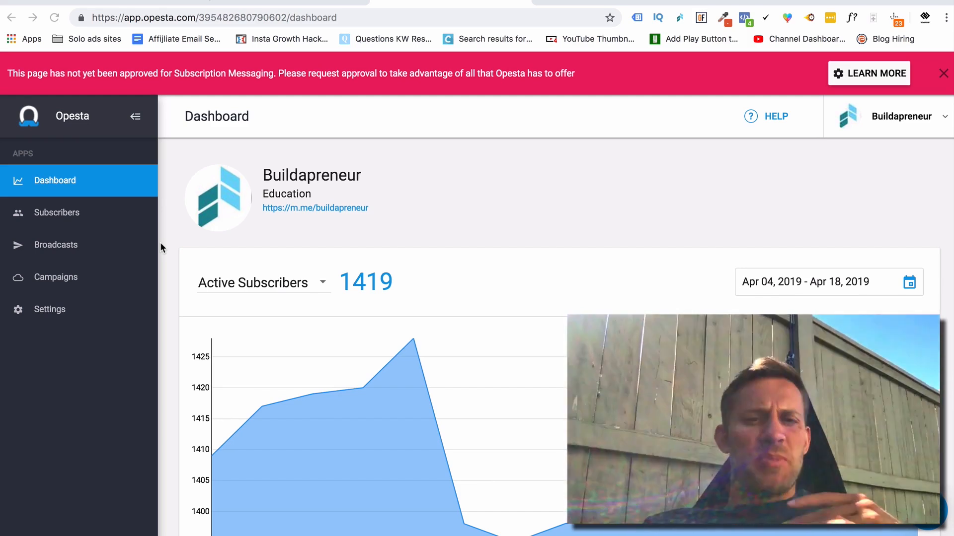
mouse_move(76, 248)
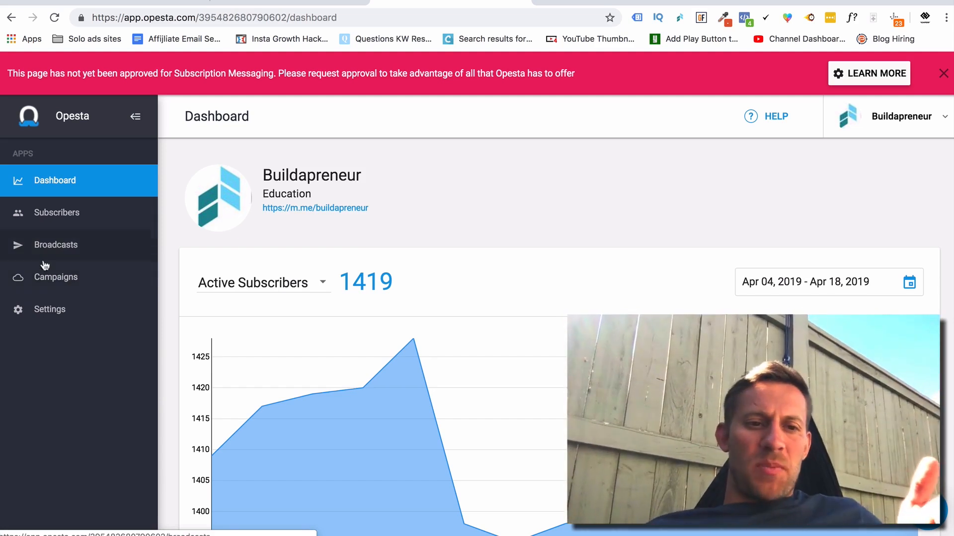
left_click(55, 277)
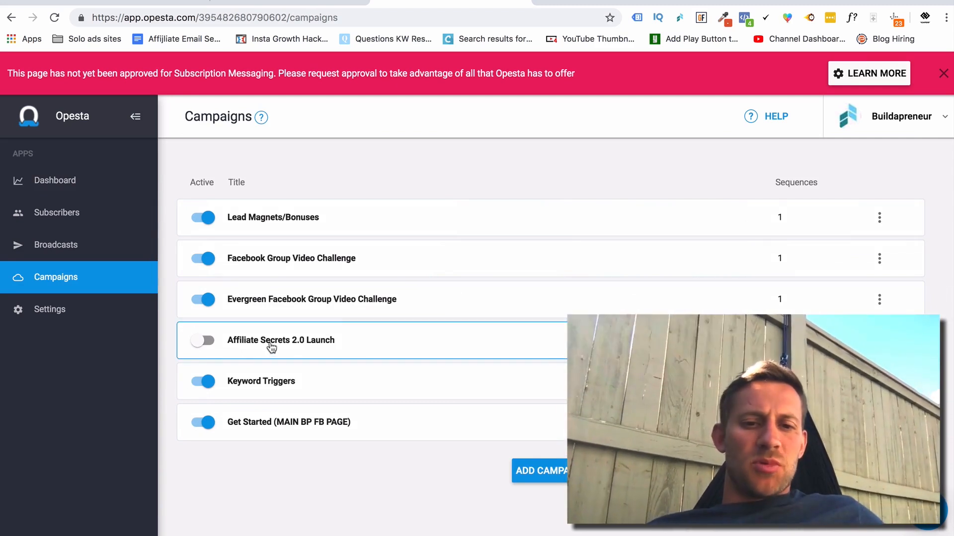
mouse_move(290, 279)
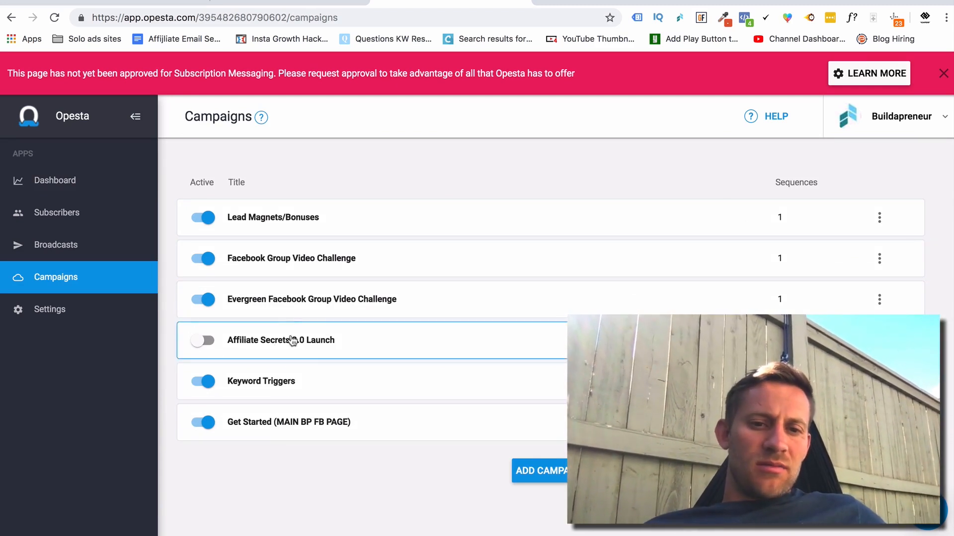
left_click(312, 299)
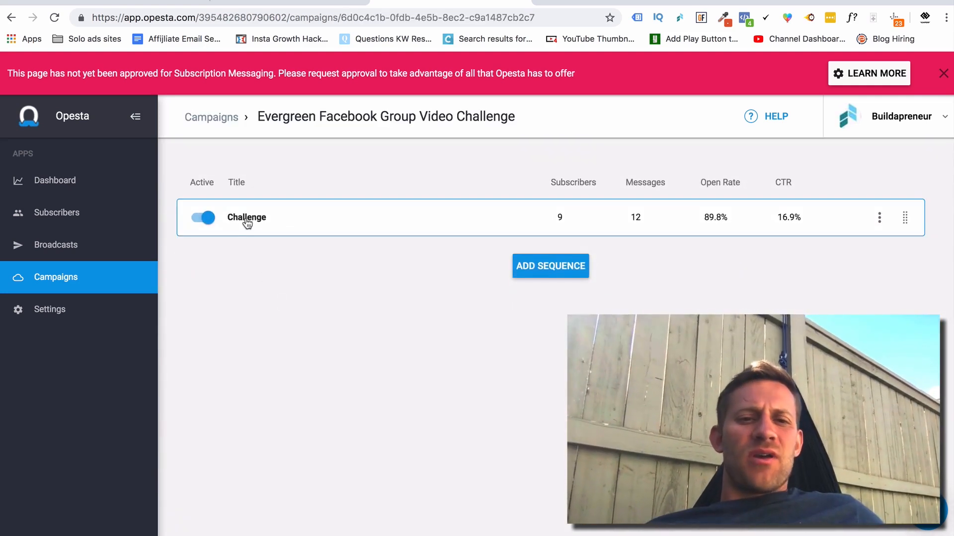
left_click(247, 218)
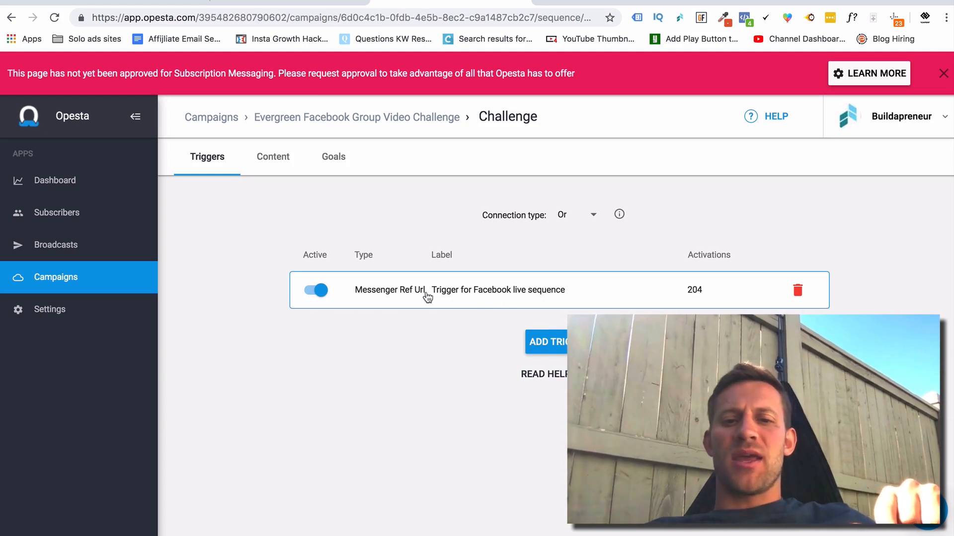
mouse_move(409, 296)
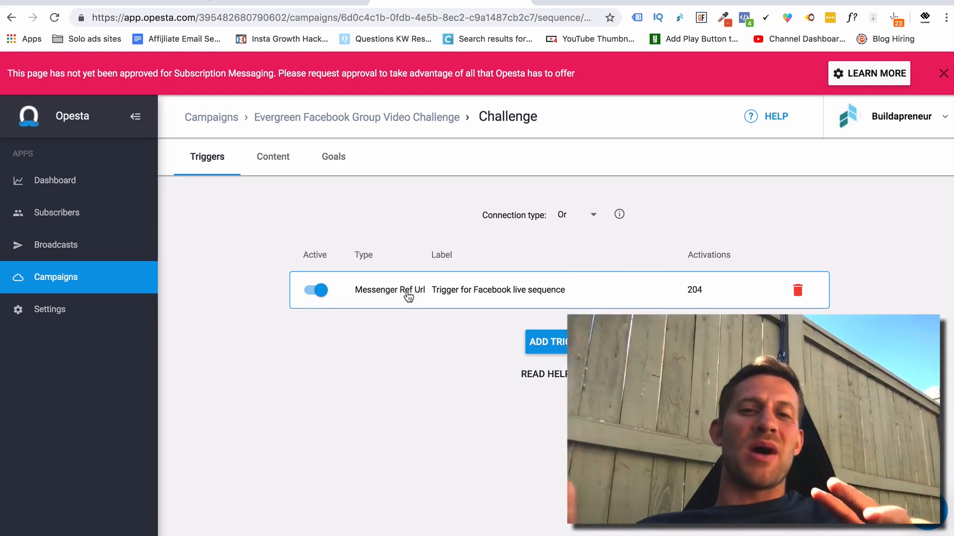
mouse_move(418, 274)
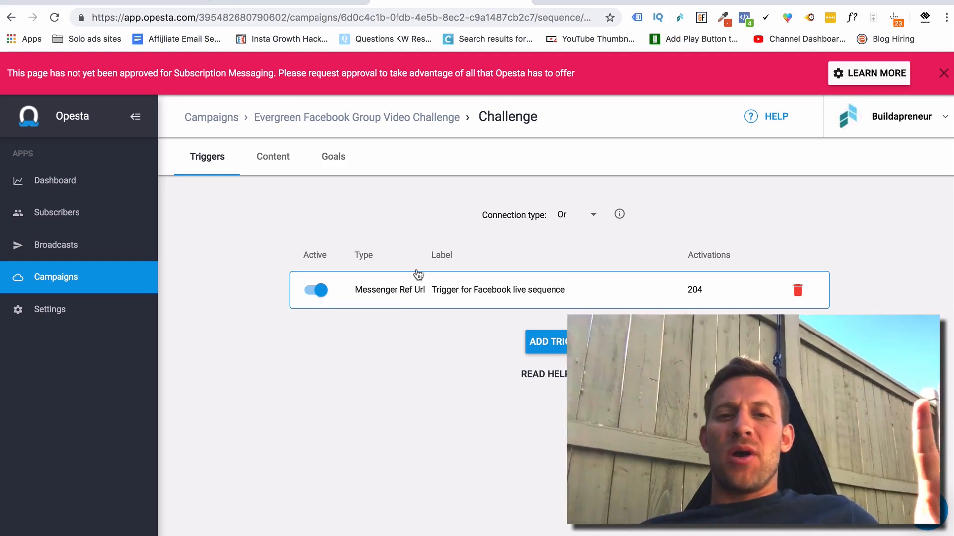
View the Challenge sequence content, checking the Explanation message's stats (189 sent, 86.8% CTR)
left_click(273, 157)
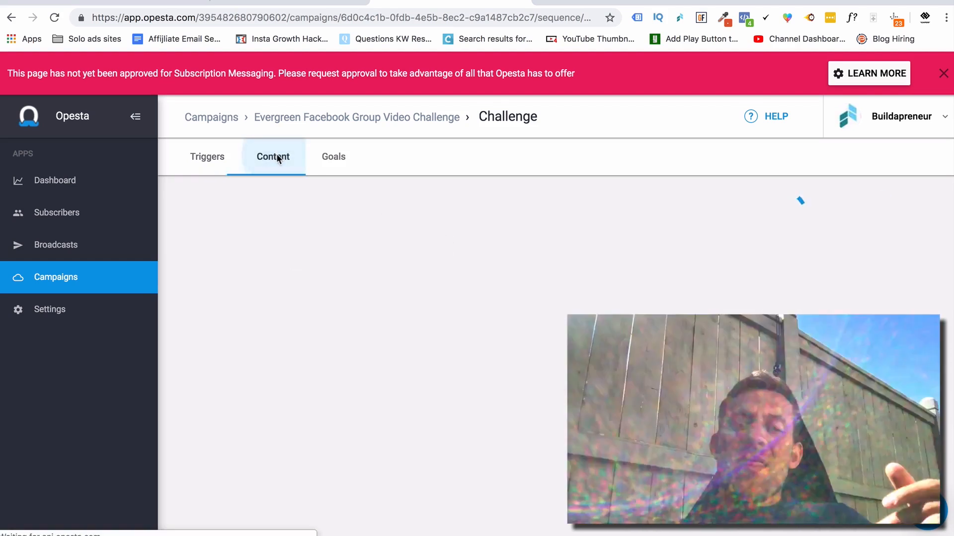
left_click(272, 157)
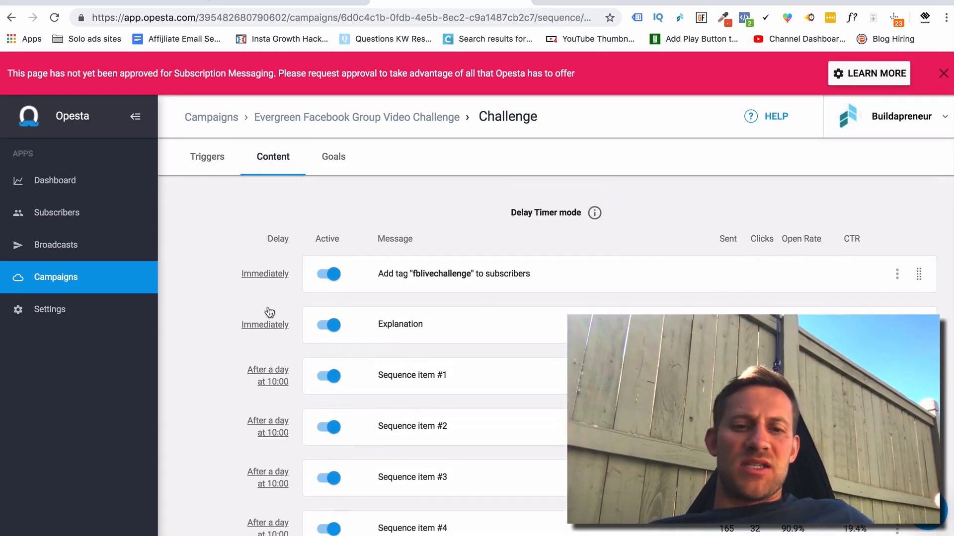
scroll("down", 3)
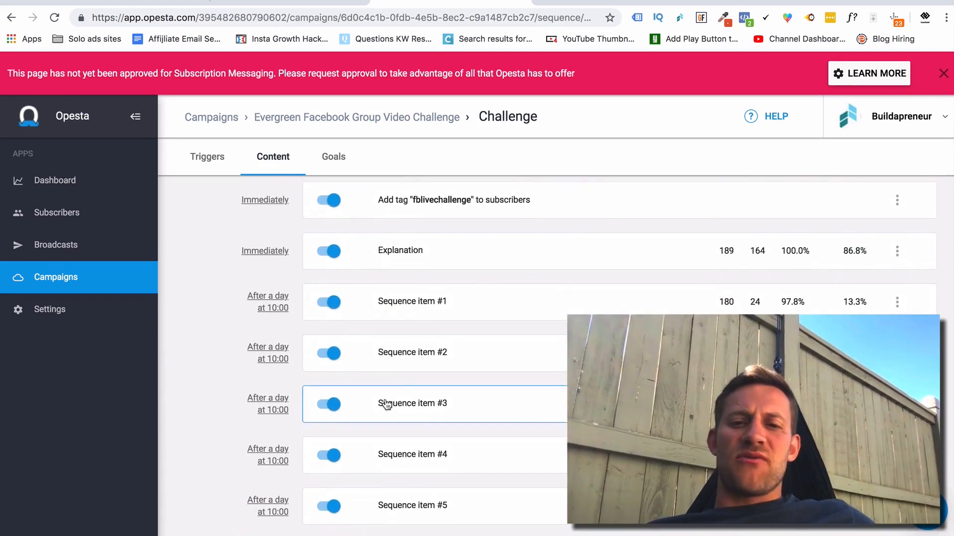
left_click(399, 250)
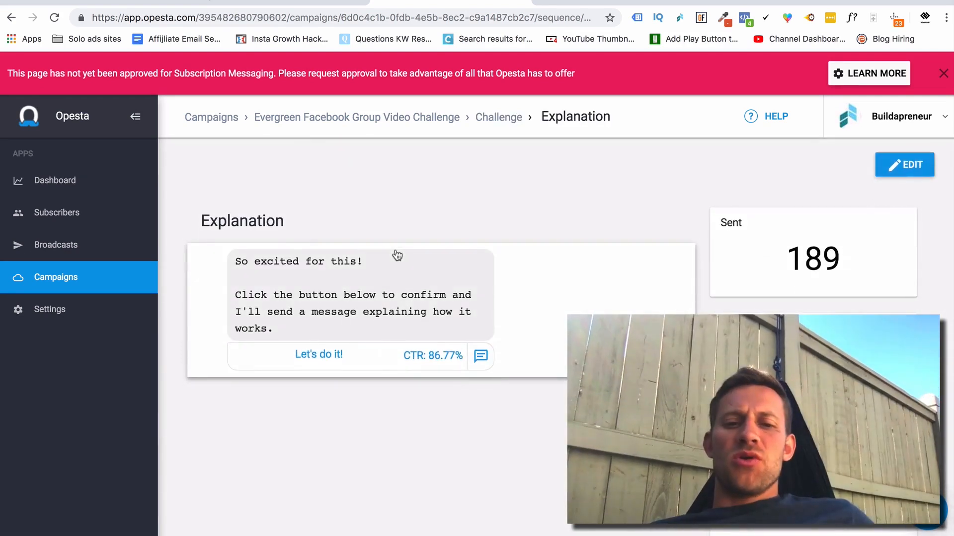
mouse_move(366, 343)
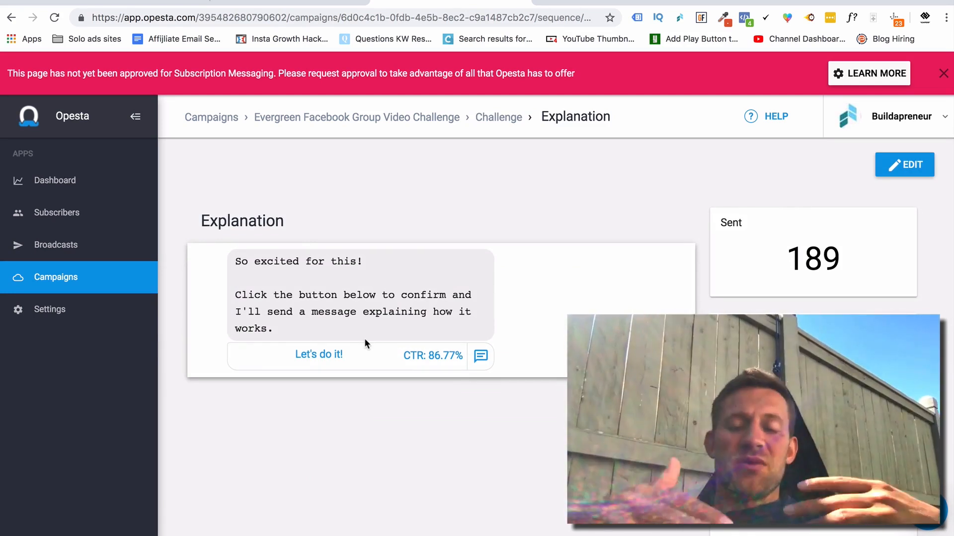
mouse_move(498, 144)
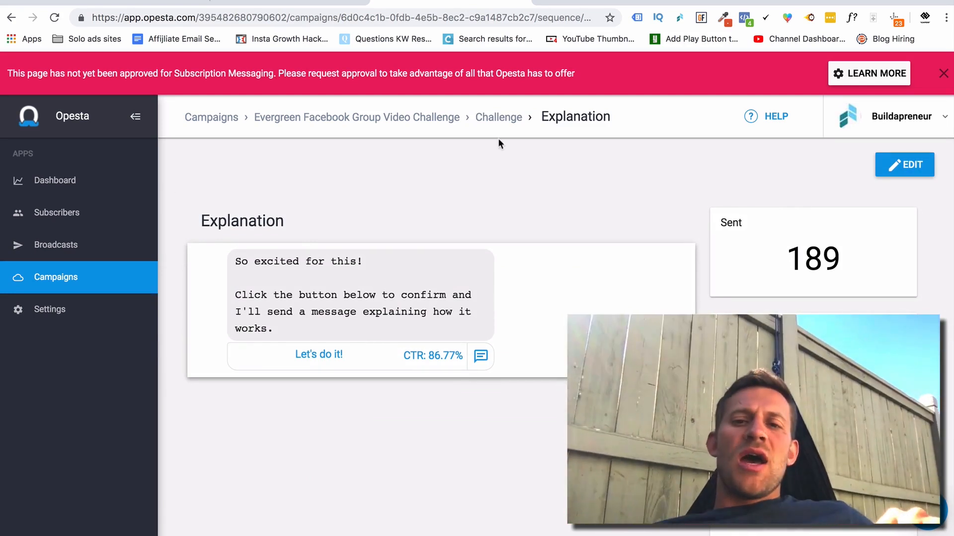
left_click(499, 117)
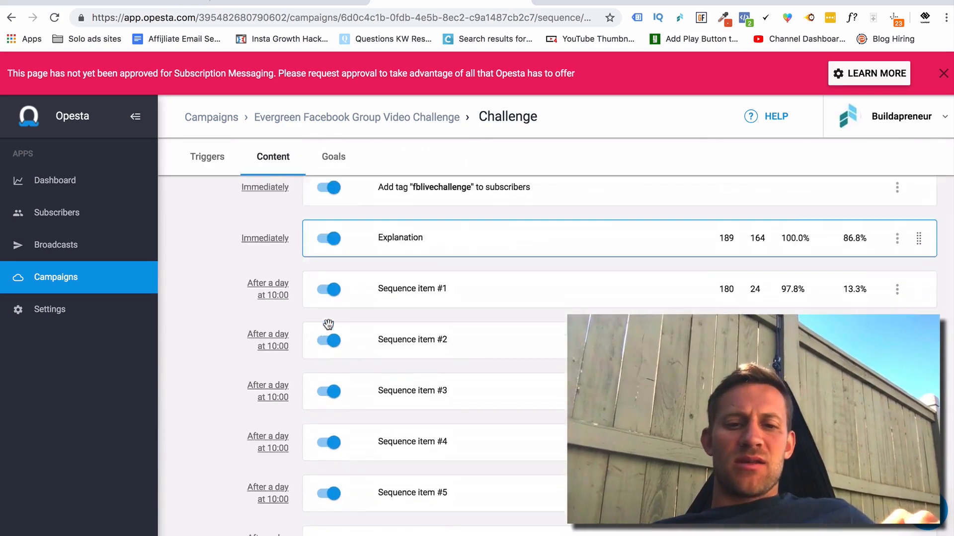
scroll("down", 3)
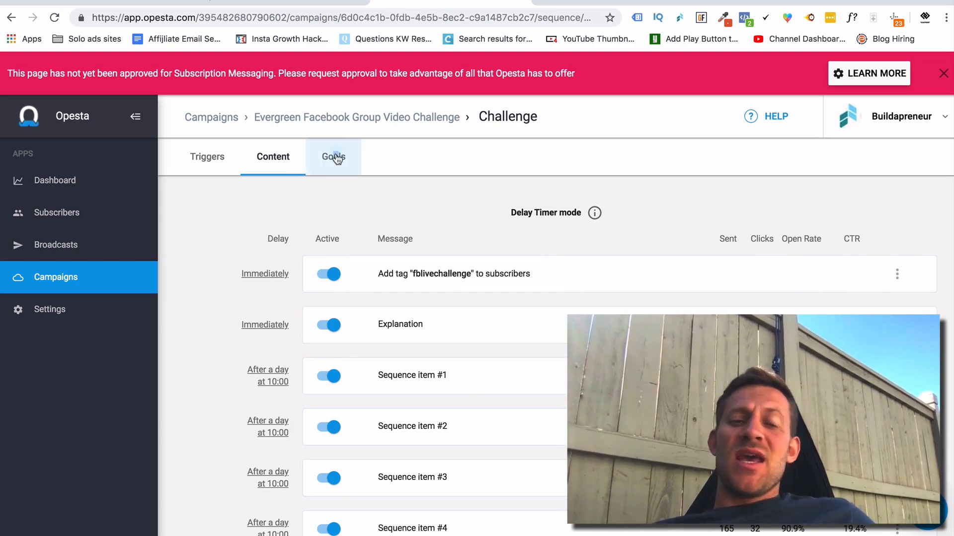
Check the sequence has no goals, then go to the Broadcasts overview with its single draft
left_click(334, 157)
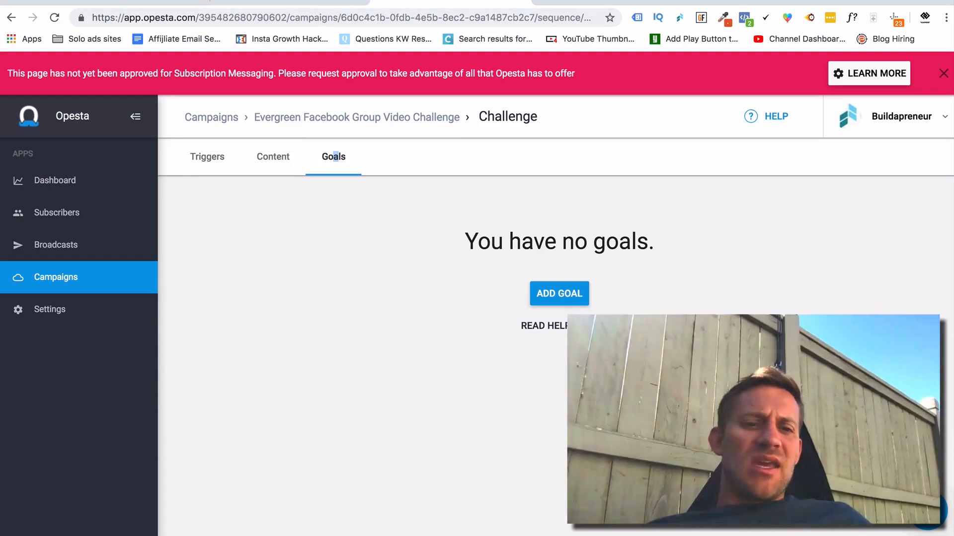
left_click(56, 245)
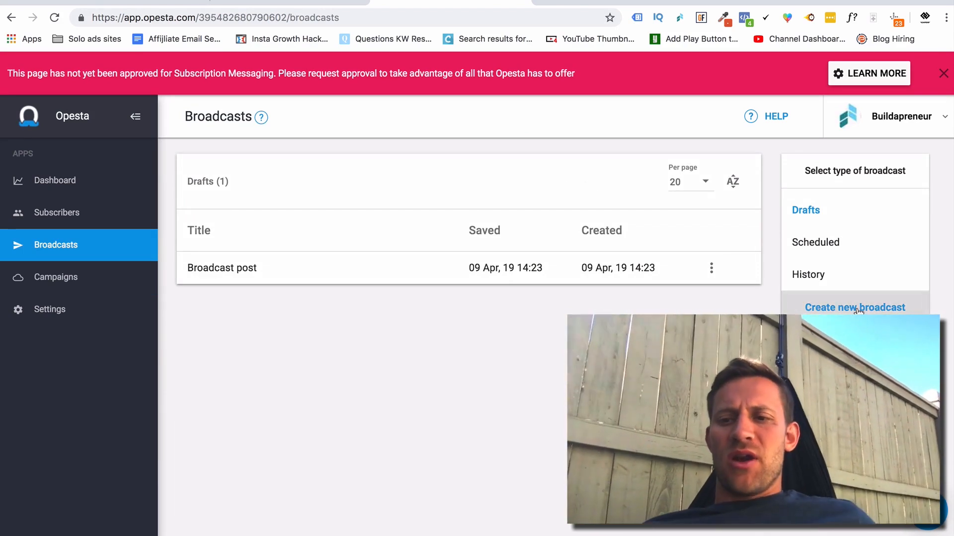
Start a Broadcast post draft and review its settings targeting 1,419 users
left_click(854, 308)
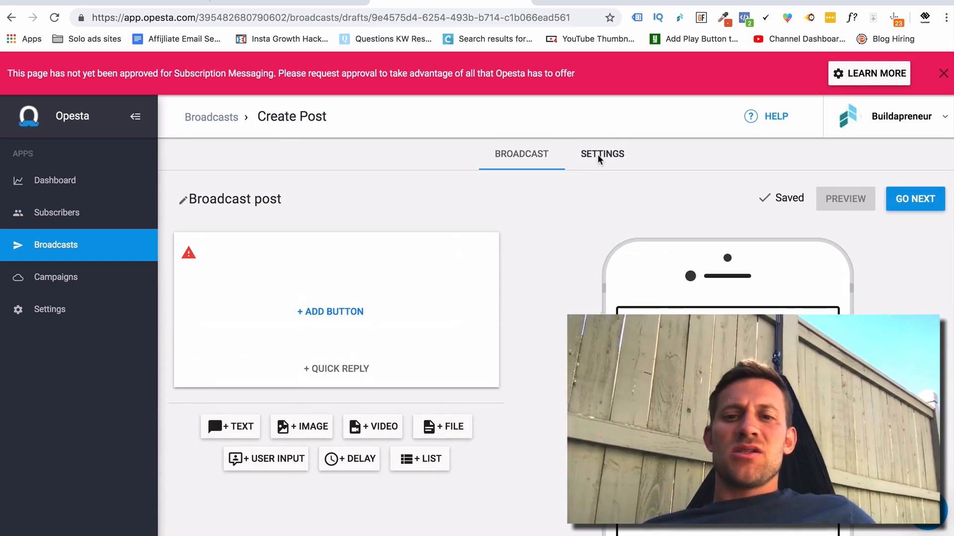
left_click(602, 154)
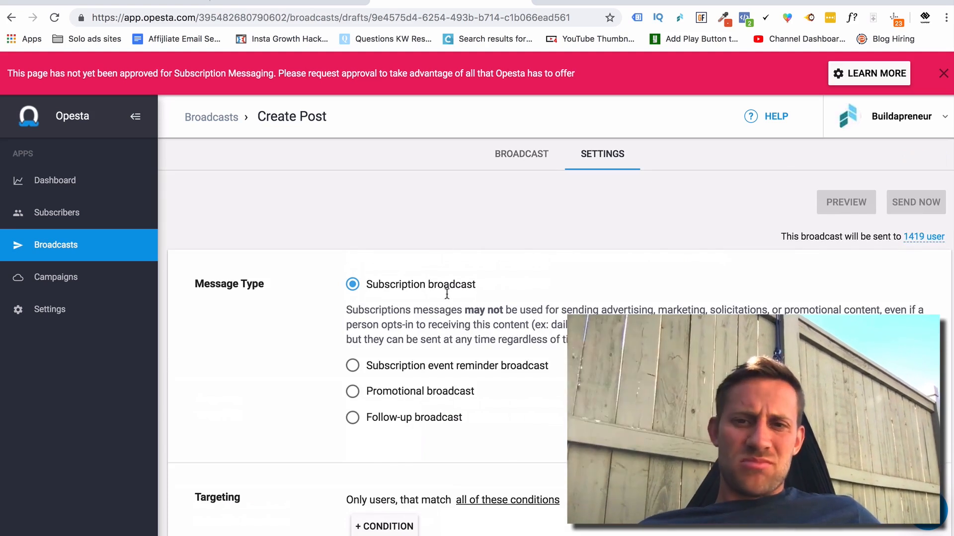
left_click(521, 154)
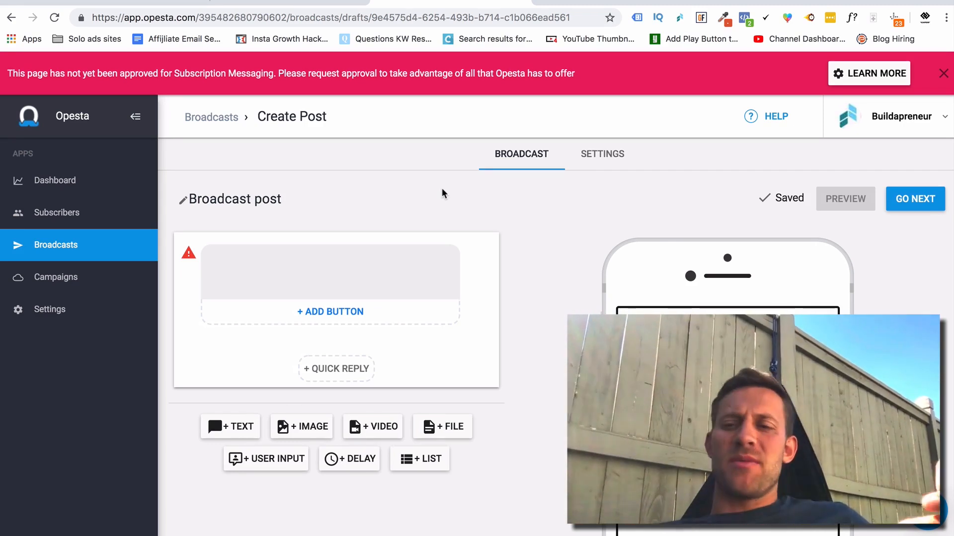
mouse_move(495, 227)
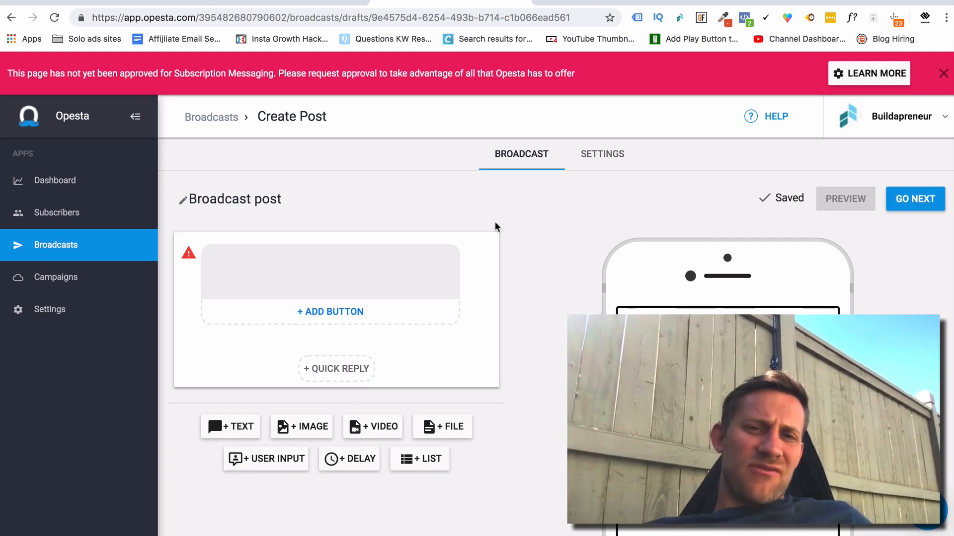
mouse_move(68, 313)
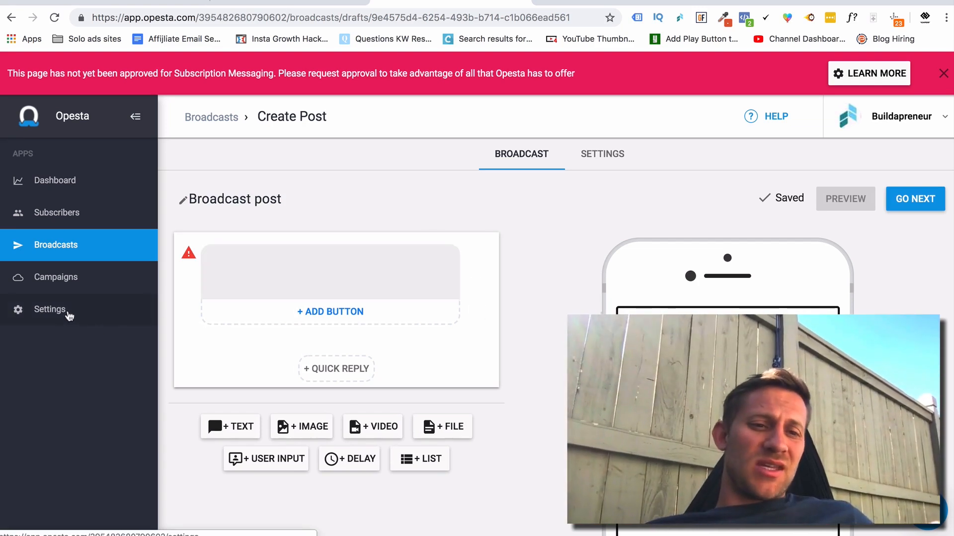
Return to the campaigns list via Settings and show the actions menu for Lead Magnets/Bonuses
left_click(50, 309)
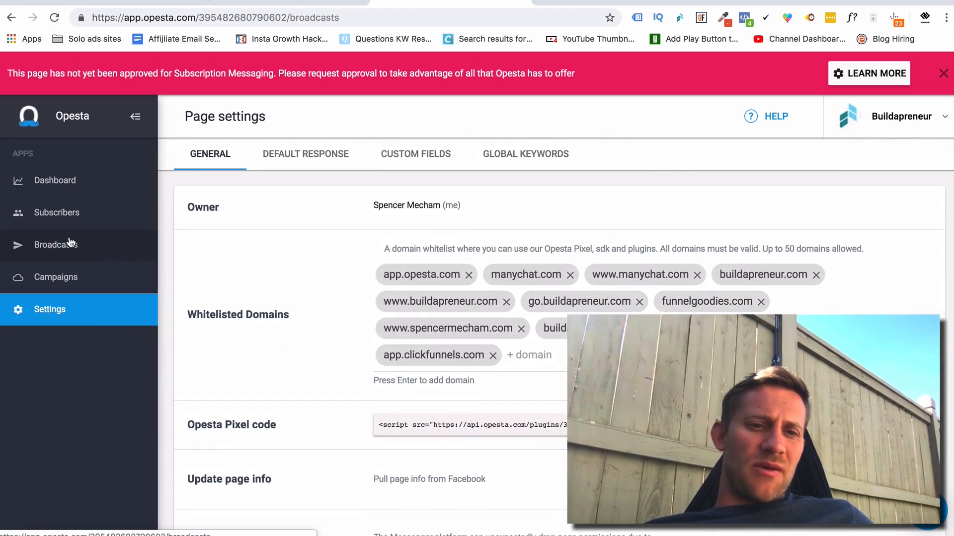
left_click(55, 277)
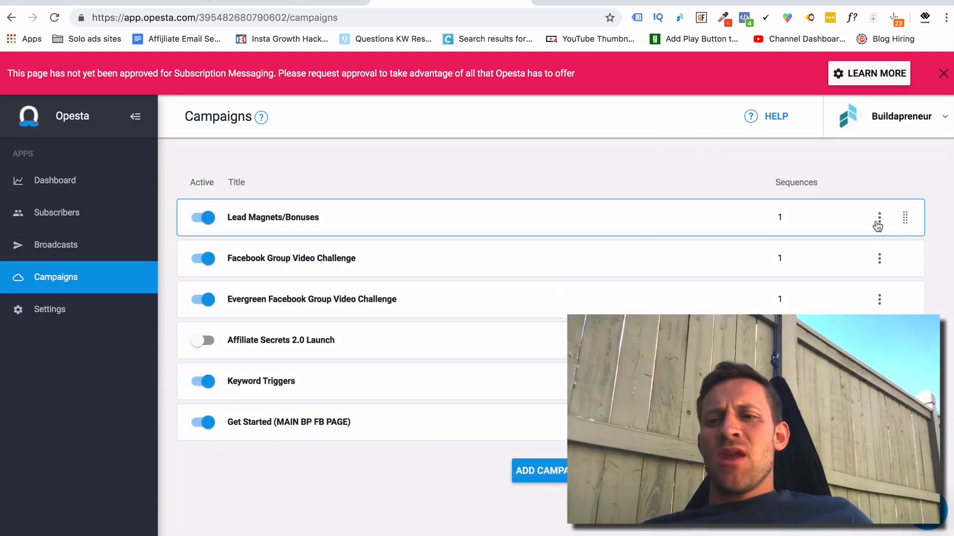
left_click(878, 216)
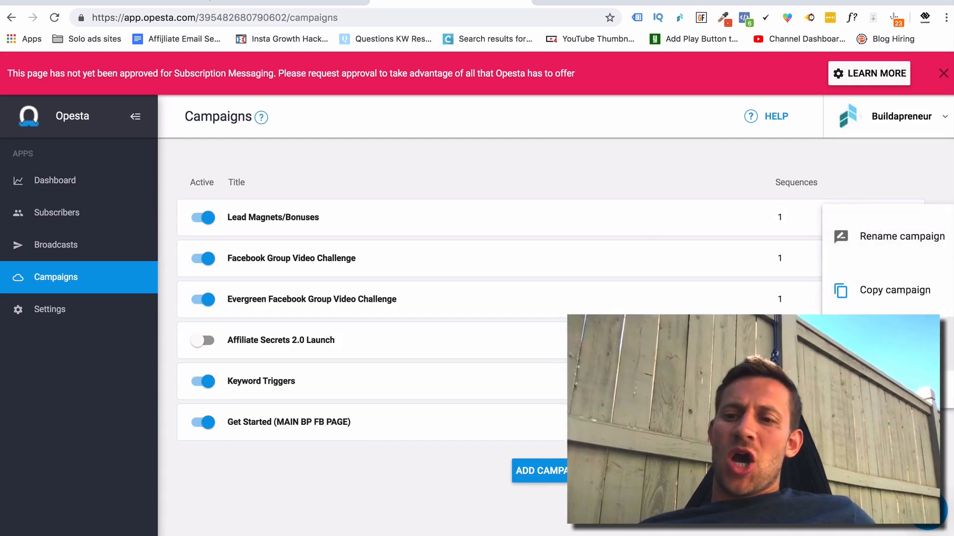
mouse_move(742, 167)
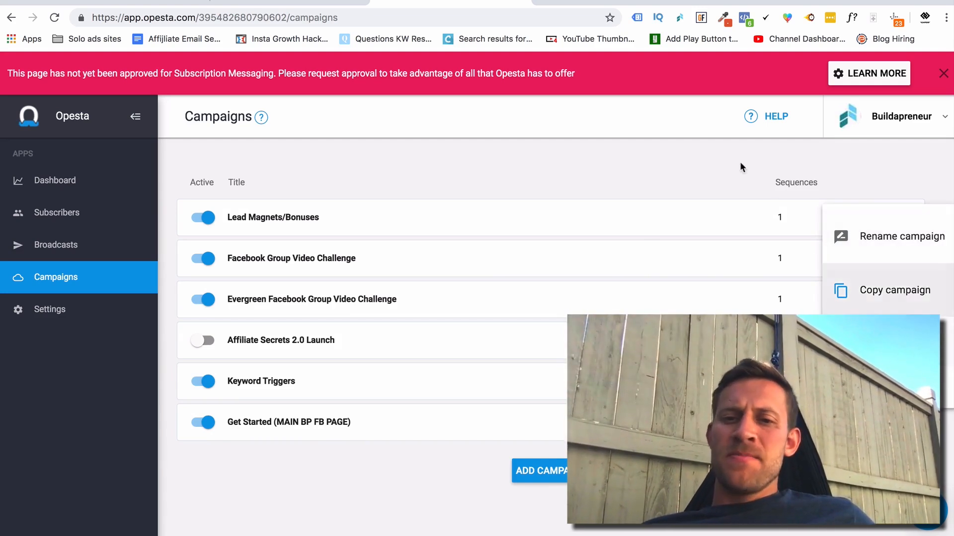
mouse_move(679, 153)
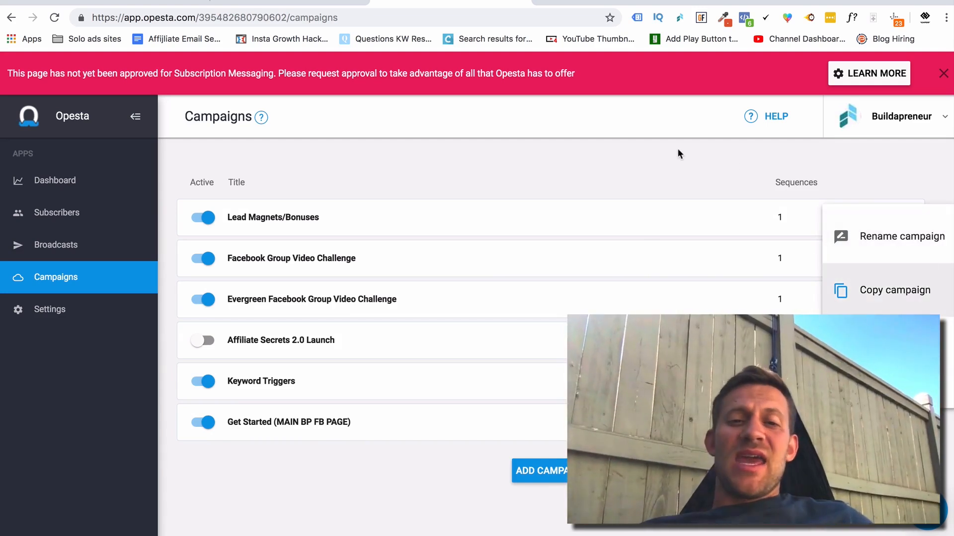